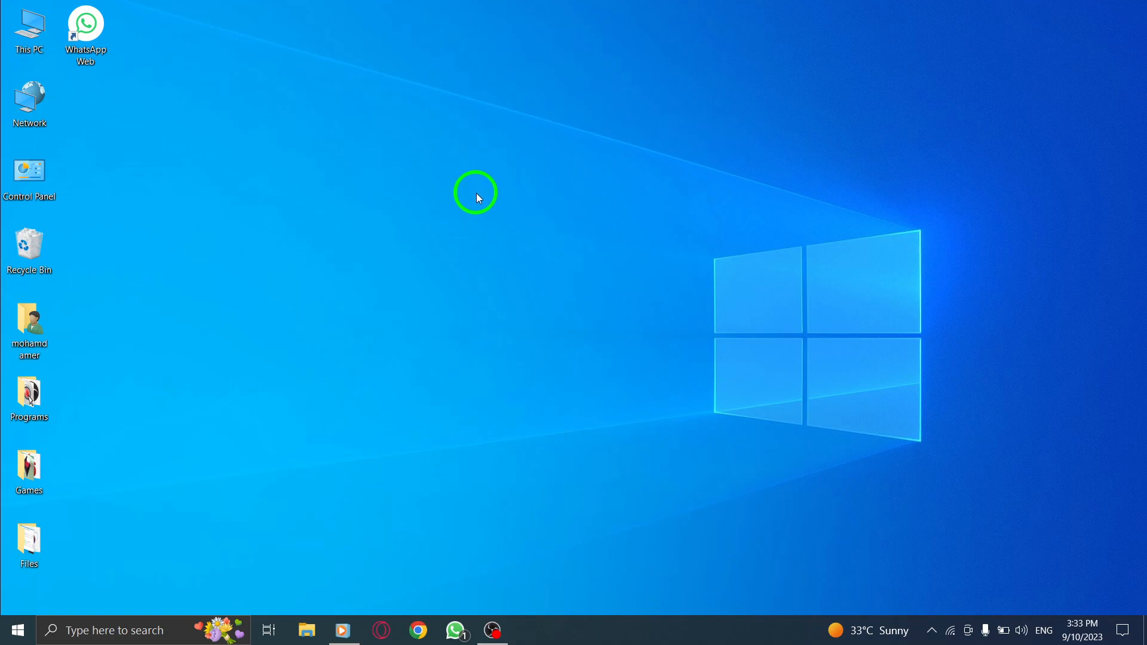
{"action": "mouse_move", "coordinate": [455, 629]}
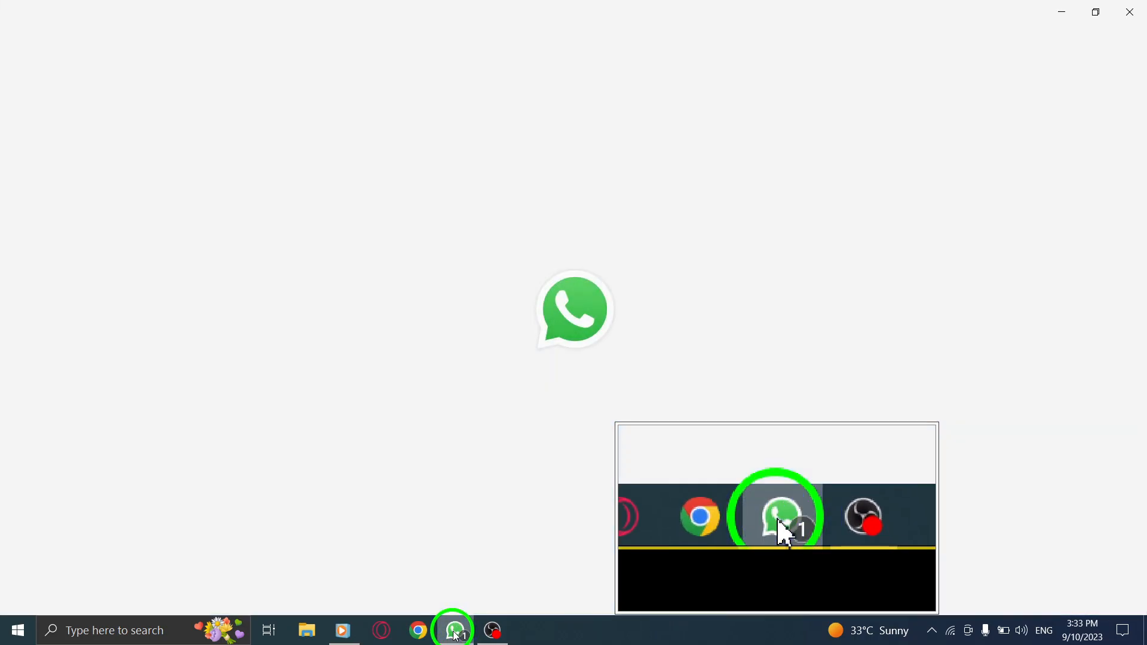
Launch WhatsApp and show the chat filter options (Unread, Contacts, Groups, Drafts).
{"action": "left_click", "coordinate": [452, 630]}
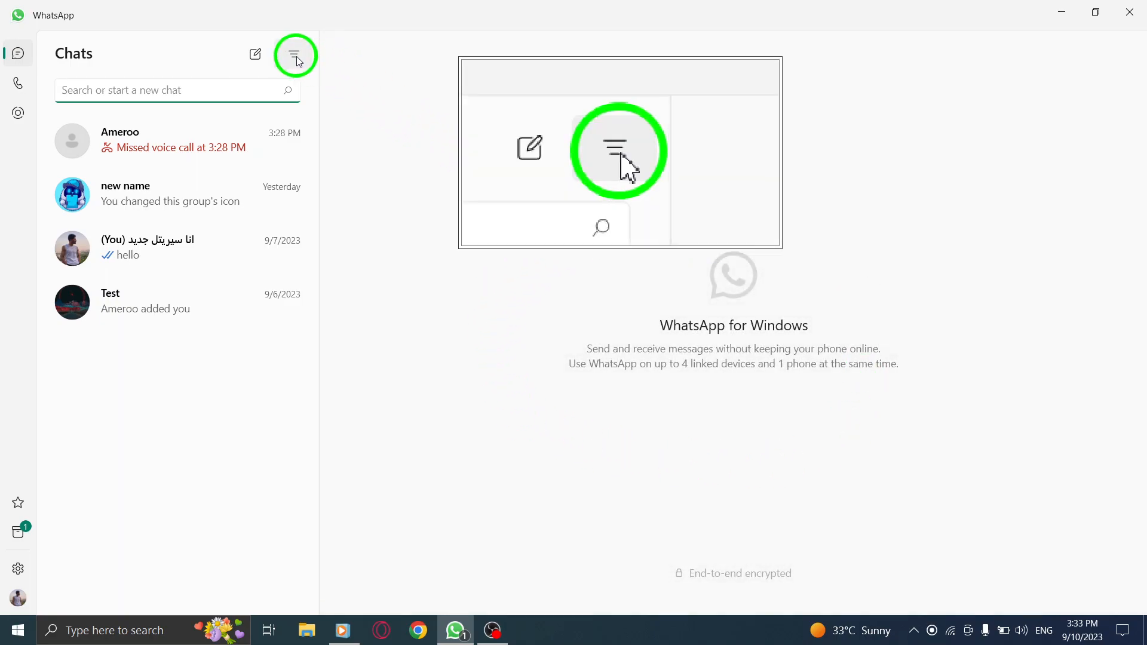
{"action": "mouse_move", "coordinate": [292, 57]}
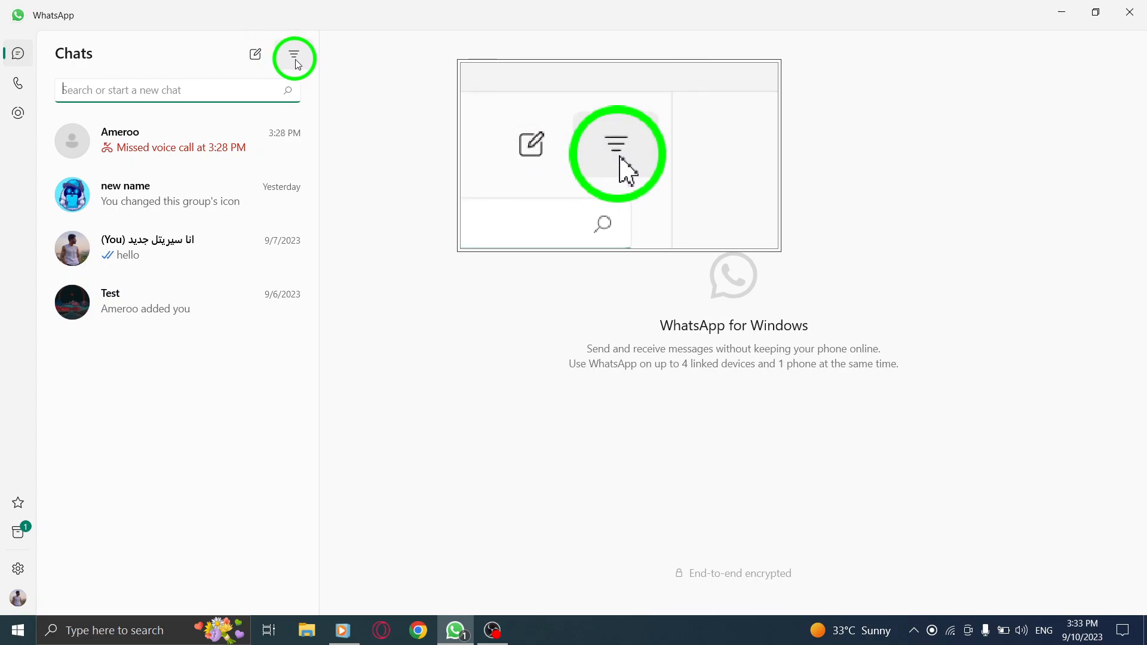
{"action": "left_click", "coordinate": [293, 58]}
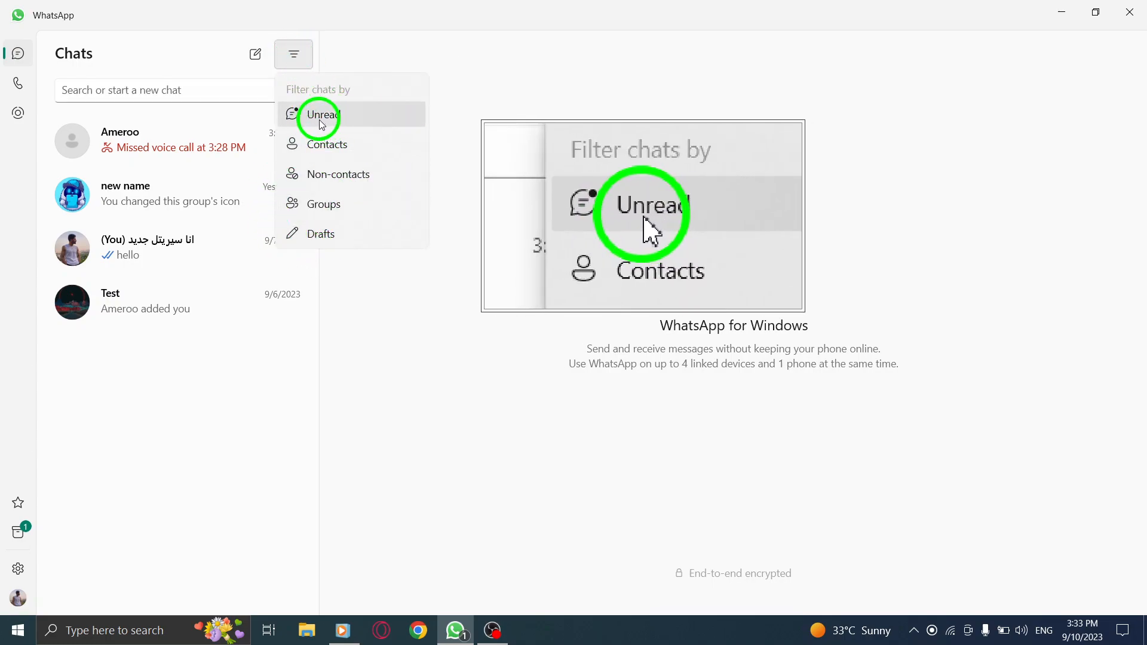
Apply the Unread filter so only the one unread archived chat is listed.
{"action": "left_click", "coordinate": [322, 115]}
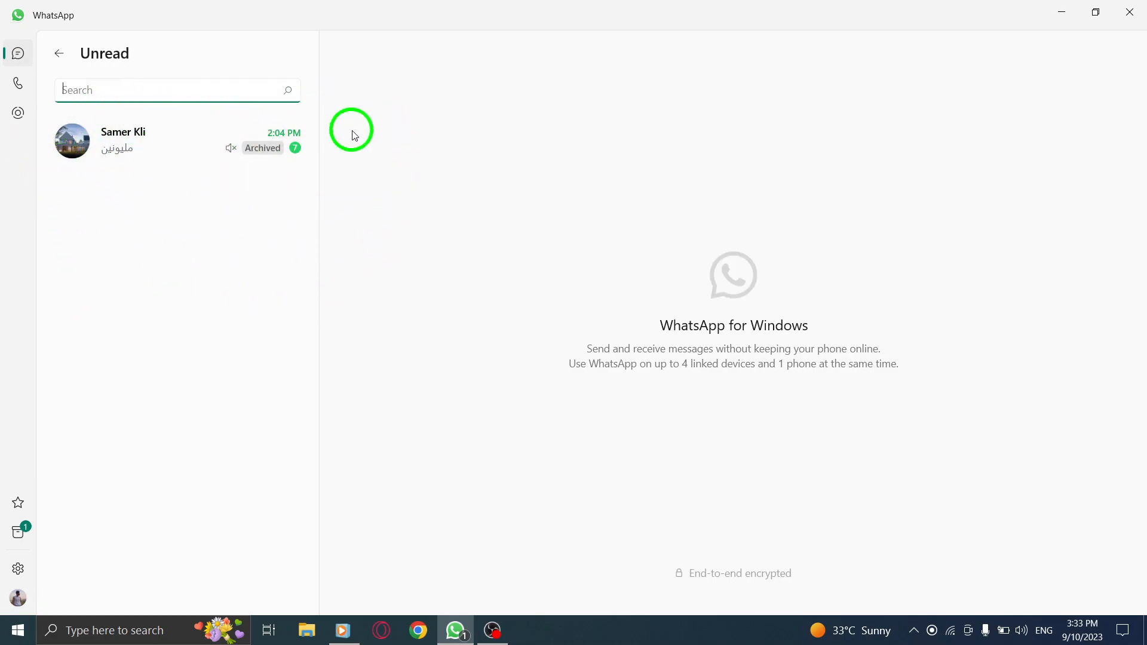
{"action": "mouse_move", "coordinate": [147, 229]}
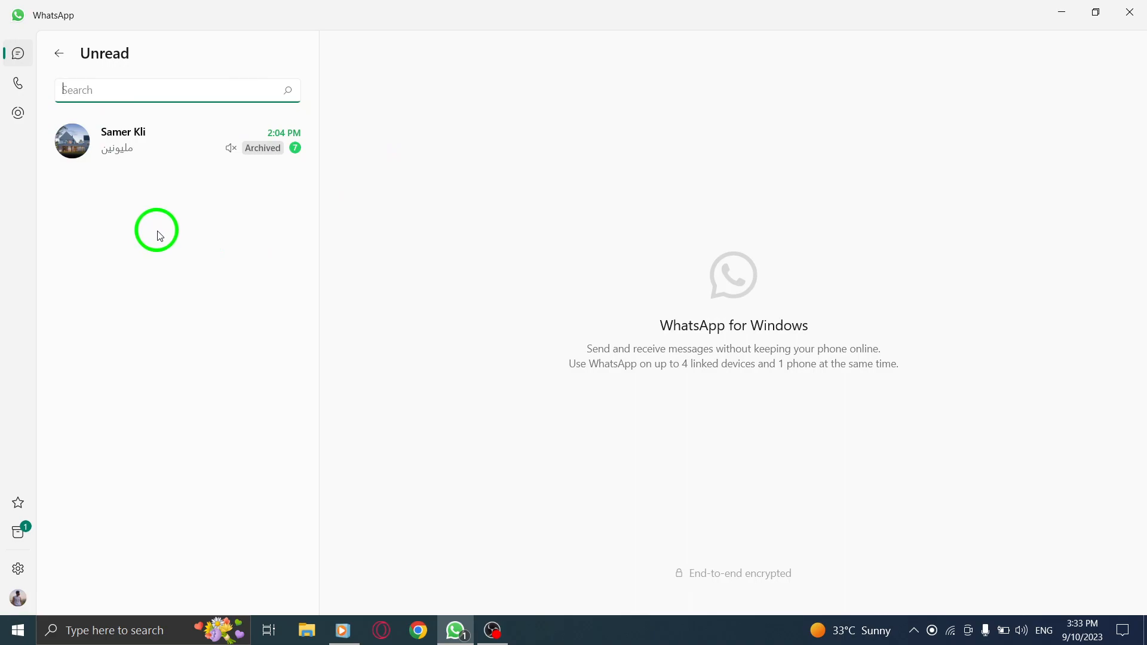
{"action": "mouse_move", "coordinate": [747, 182]}
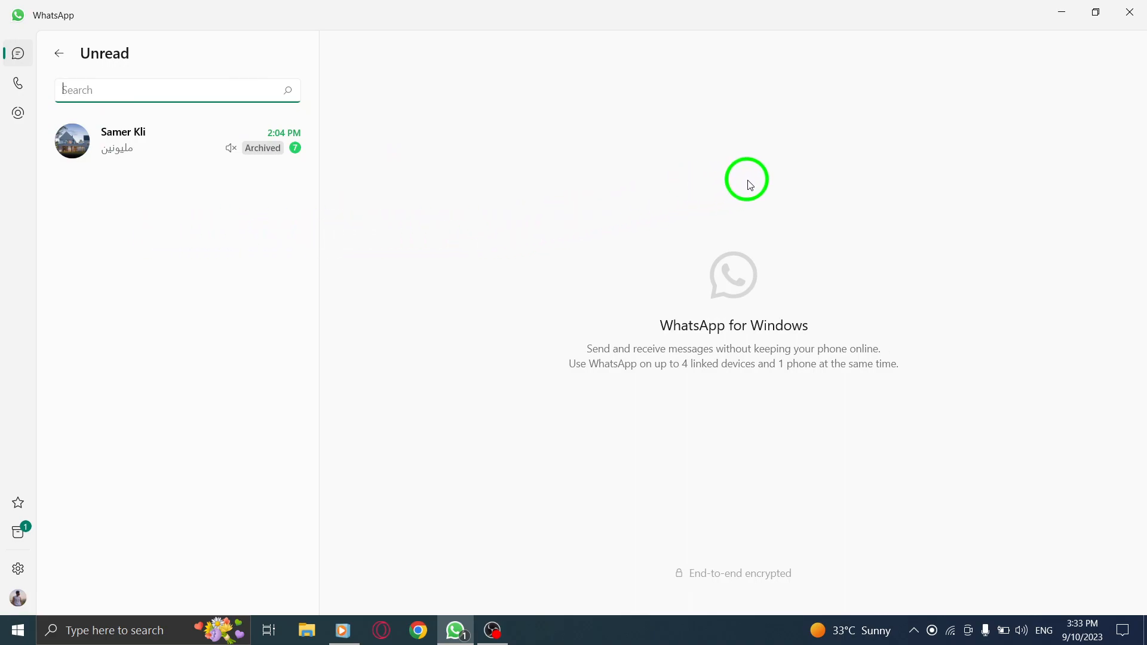
{"action": "mouse_move", "coordinate": [678, 268]}
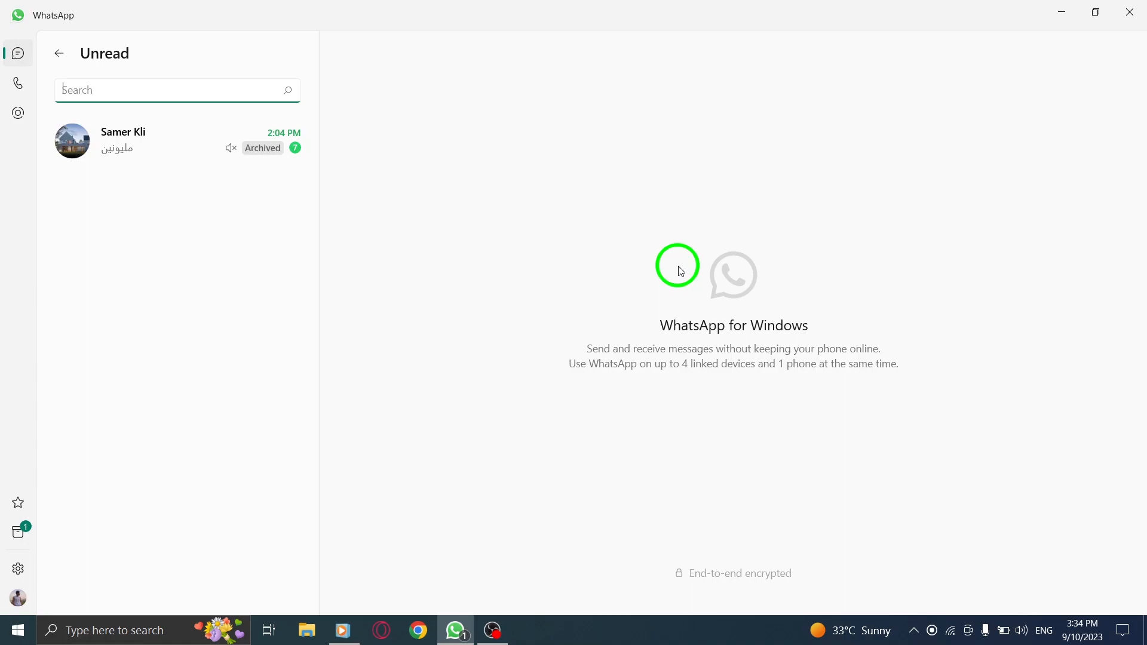
{"action": "mouse_move", "coordinate": [852, 218]}
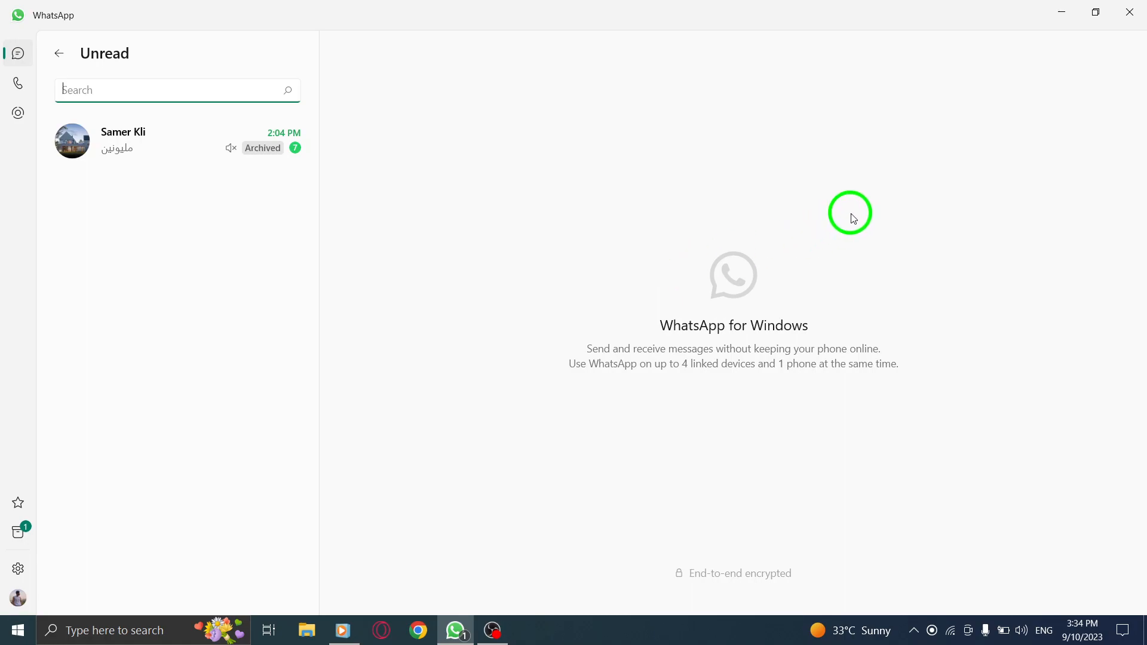
{"action": "mouse_move", "coordinate": [533, 93]}
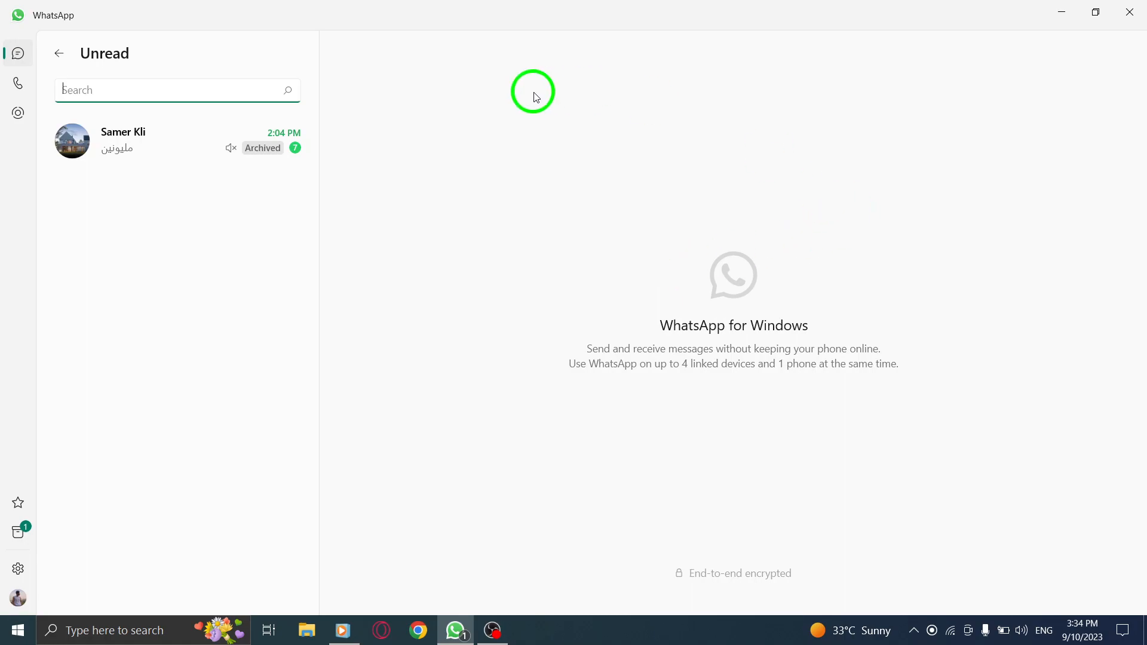
{"action": "mouse_move", "coordinate": [824, 115]}
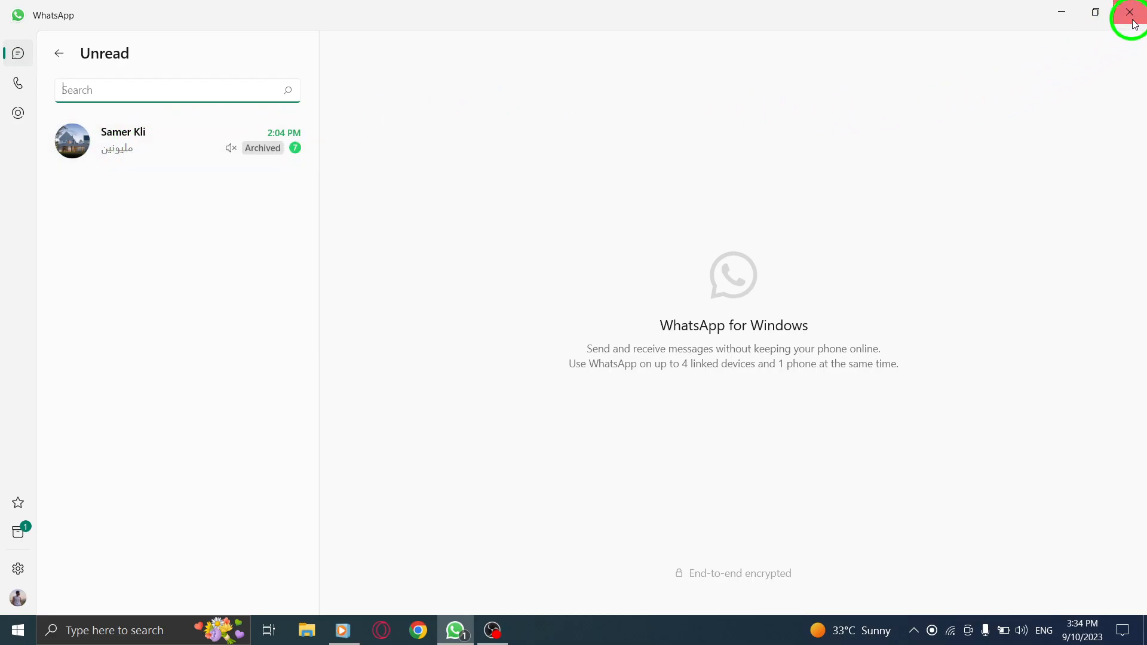
Close the WhatsApp window to return to the Windows desktop.
{"action": "left_click", "coordinate": [1129, 12]}
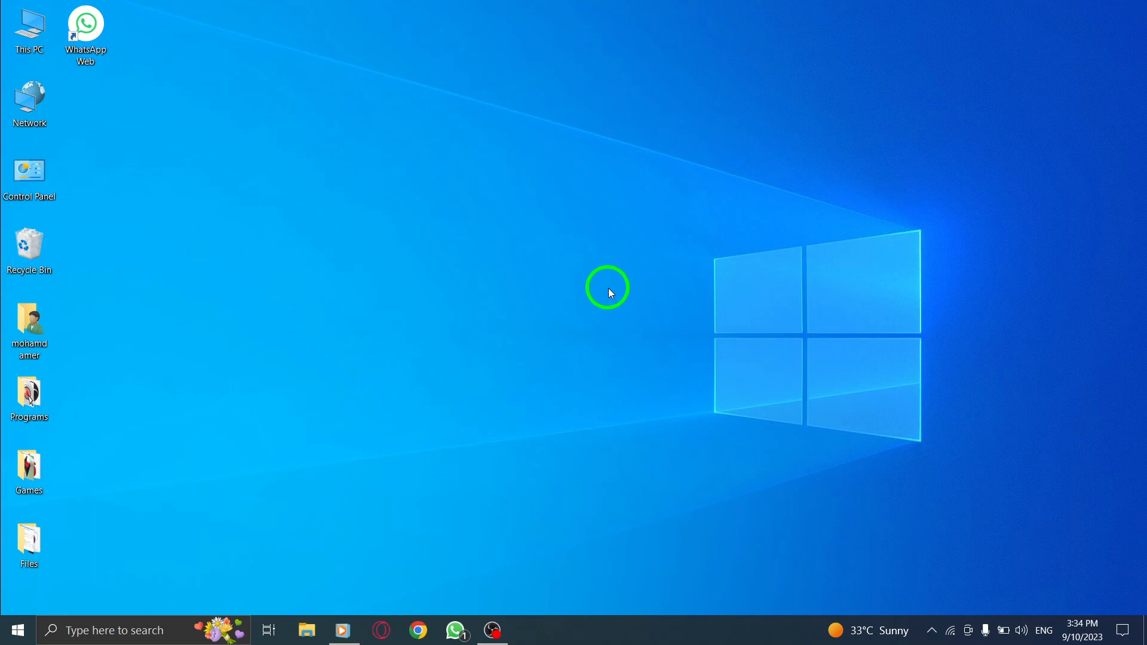
{"action": "mouse_move", "coordinate": [600, 294]}
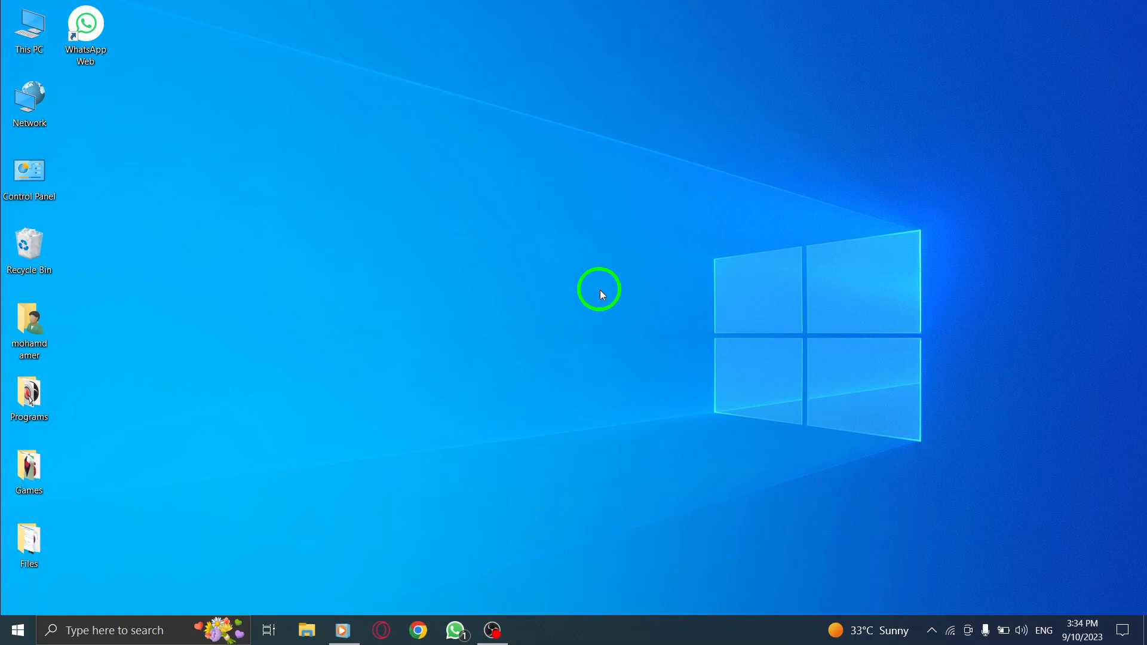